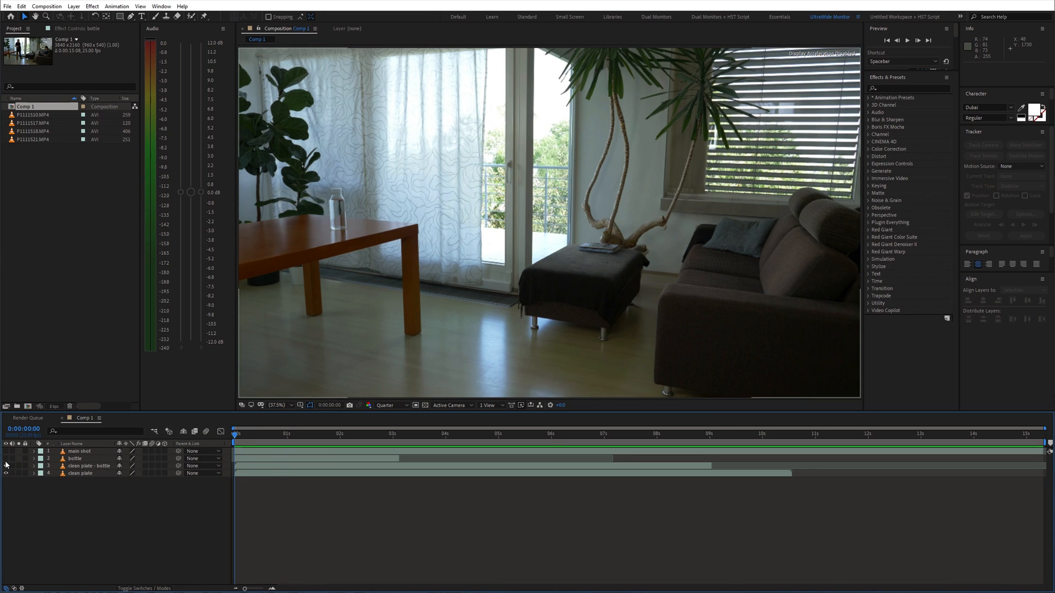
Step: Turn the hidden footage layers back on and scrub the main shot to the bottle hand-over
{"action": "left_click", "coordinate": [300, 434]}
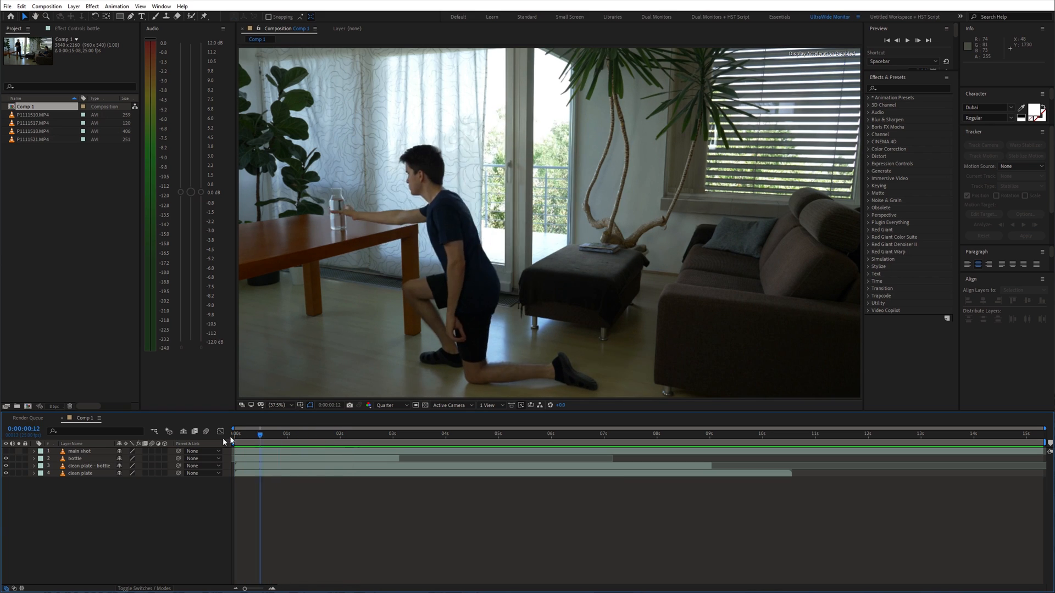
{"action": "left_click", "coordinate": [234, 438]}
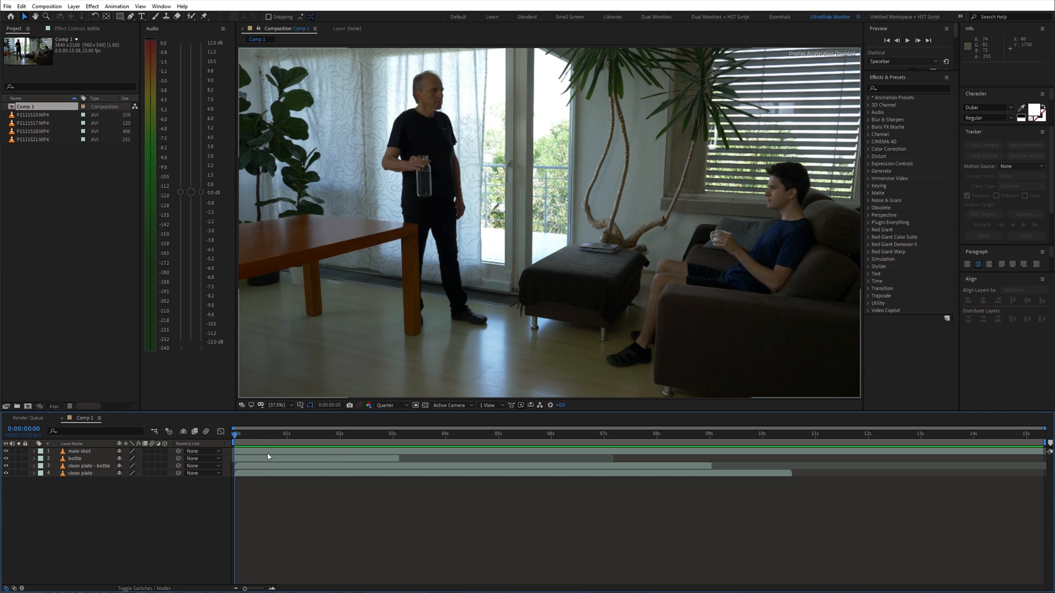
{"action": "left_click", "coordinate": [480, 434]}
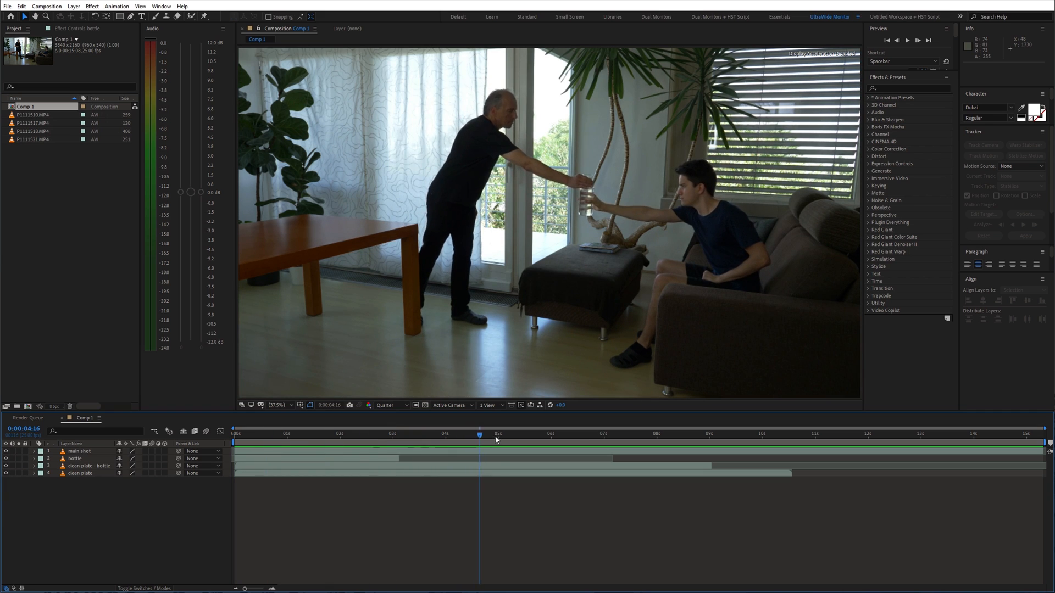
{"action": "left_click_drag", "start_coordinate": [479, 438], "coordinate": [426, 438]}
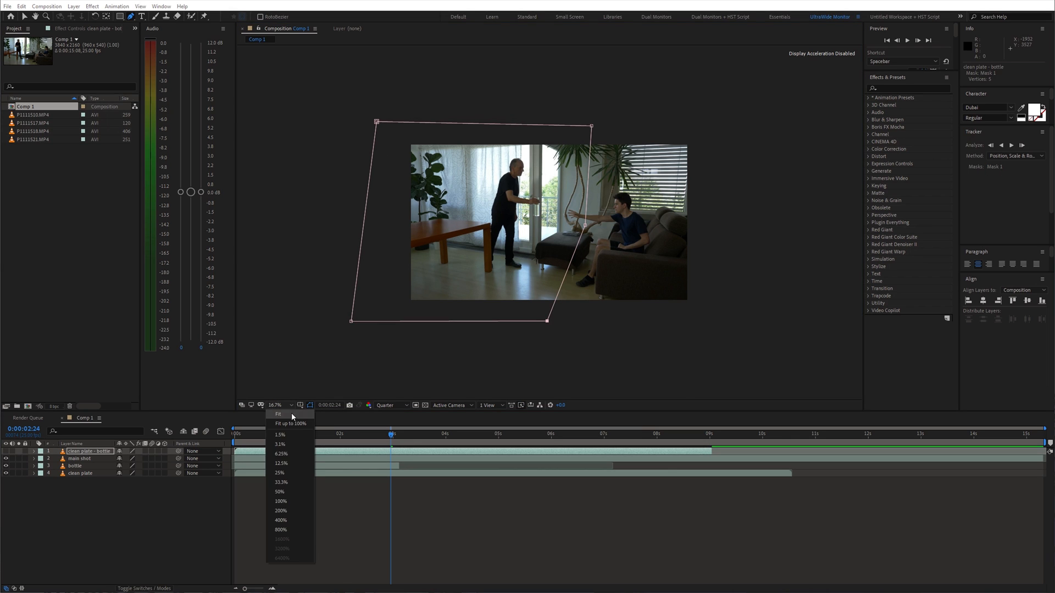
Step: Set the viewer magnification to 100%
{"action": "left_click", "coordinate": [278, 413]}
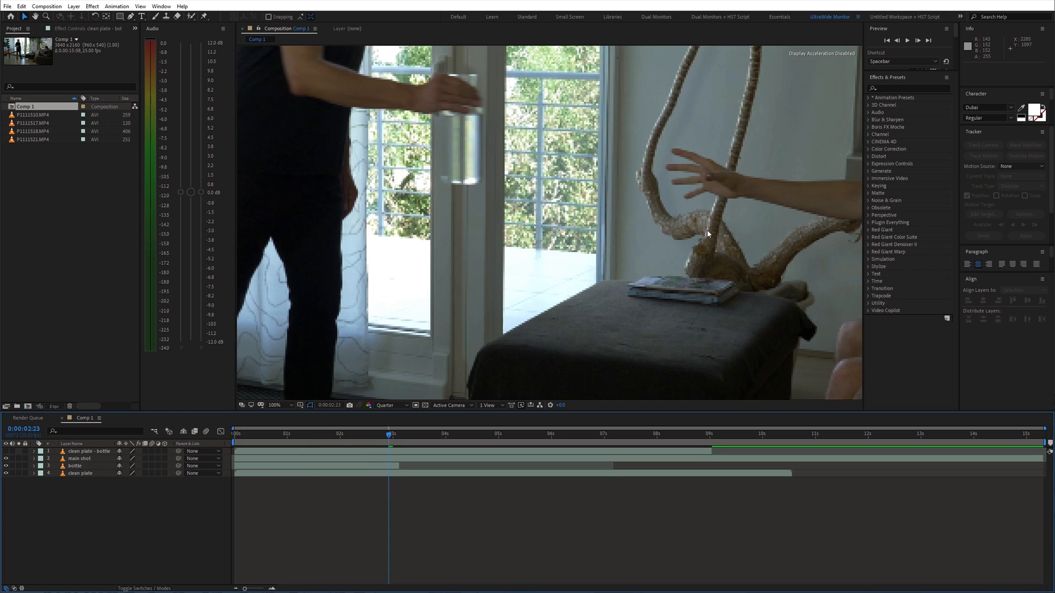
Step: Freeze the duplicated main-shot layer on the frame of the outstretched arm
{"action": "left_click", "coordinate": [394, 435]}
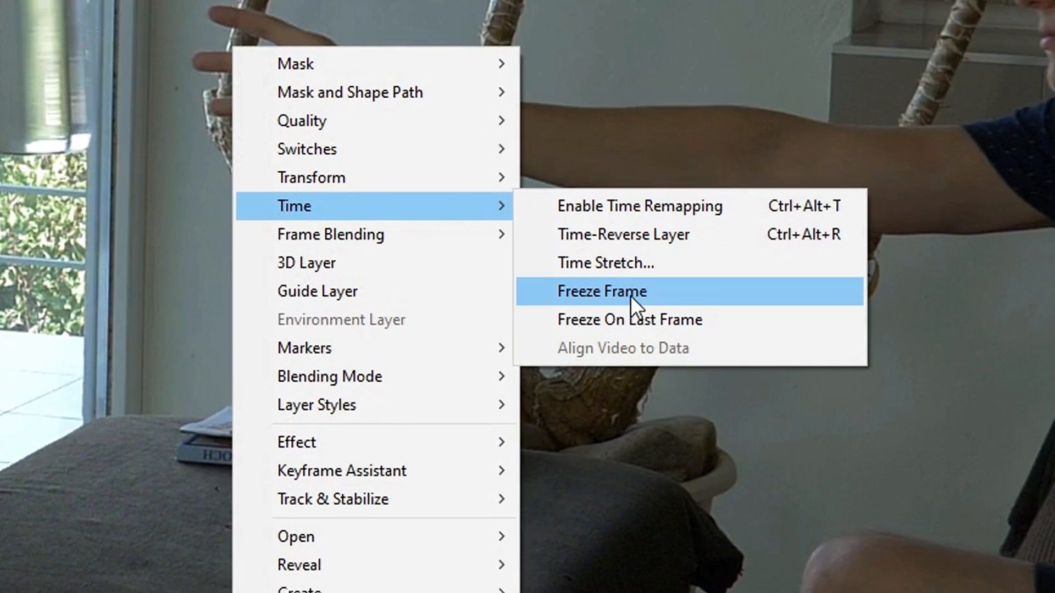
{"action": "left_click", "coordinate": [601, 290]}
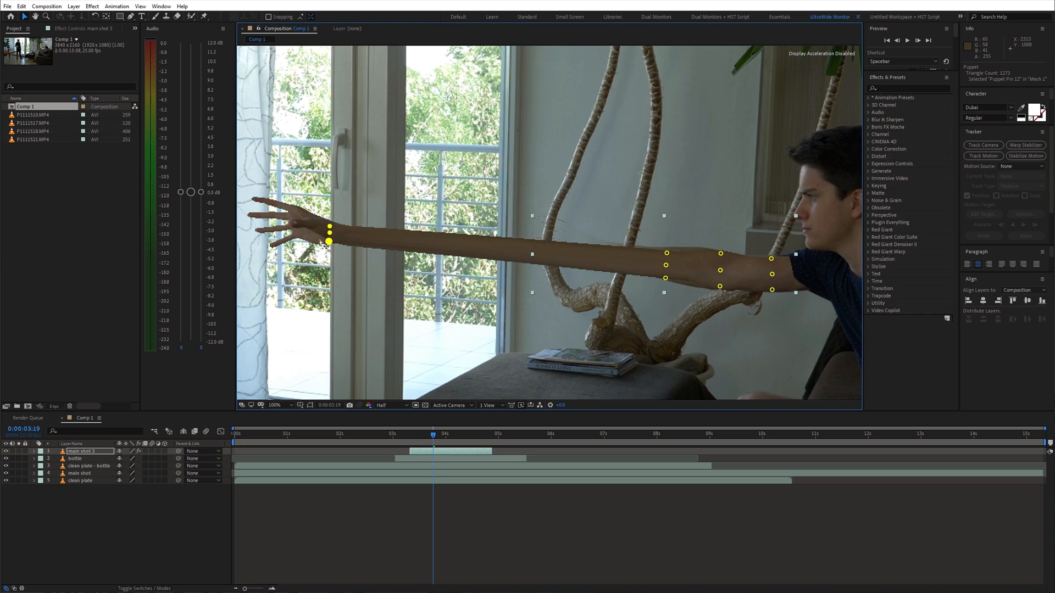
Step: Stretch the pinned arm to the bottle, keyframe the reach, and apply Easy Ease In
{"action": "left_click_drag", "start_coordinate": [329, 241], "coordinate": [564, 197]}
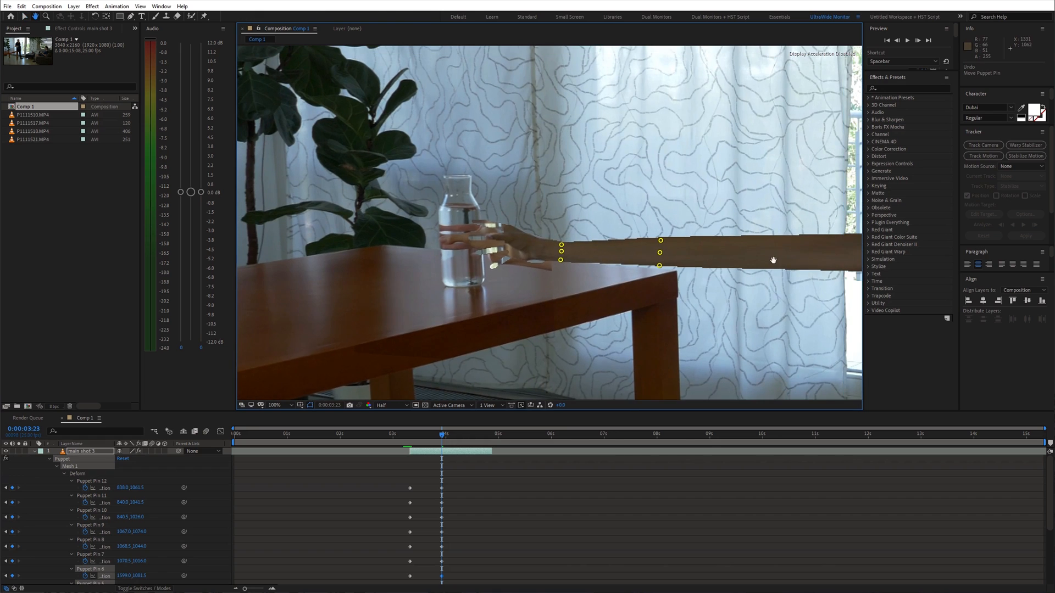
{"action": "left_click", "coordinate": [409, 433]}
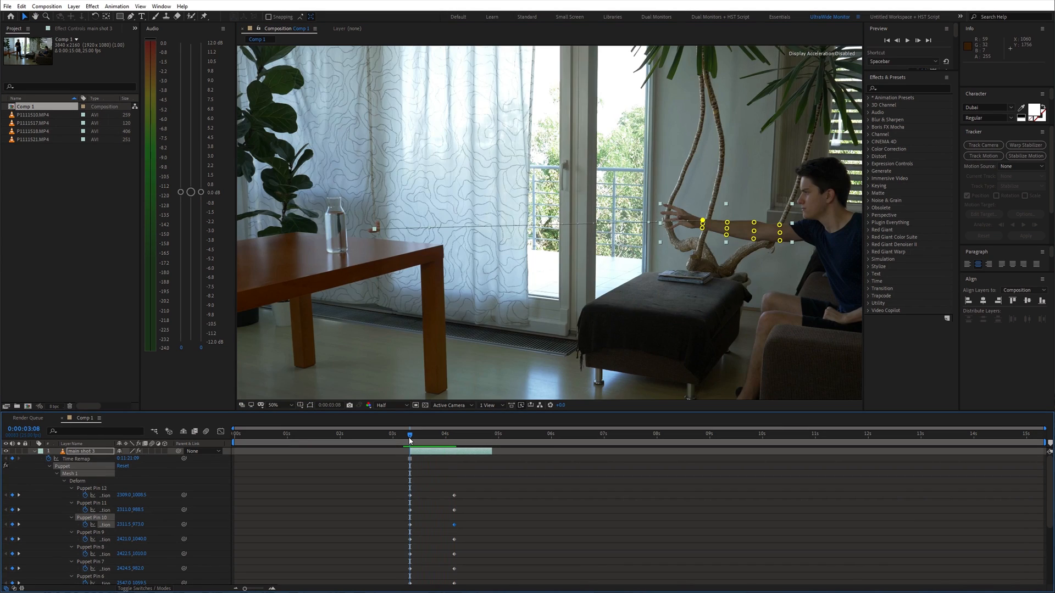
{"action": "right_click", "coordinate": [409, 514]}
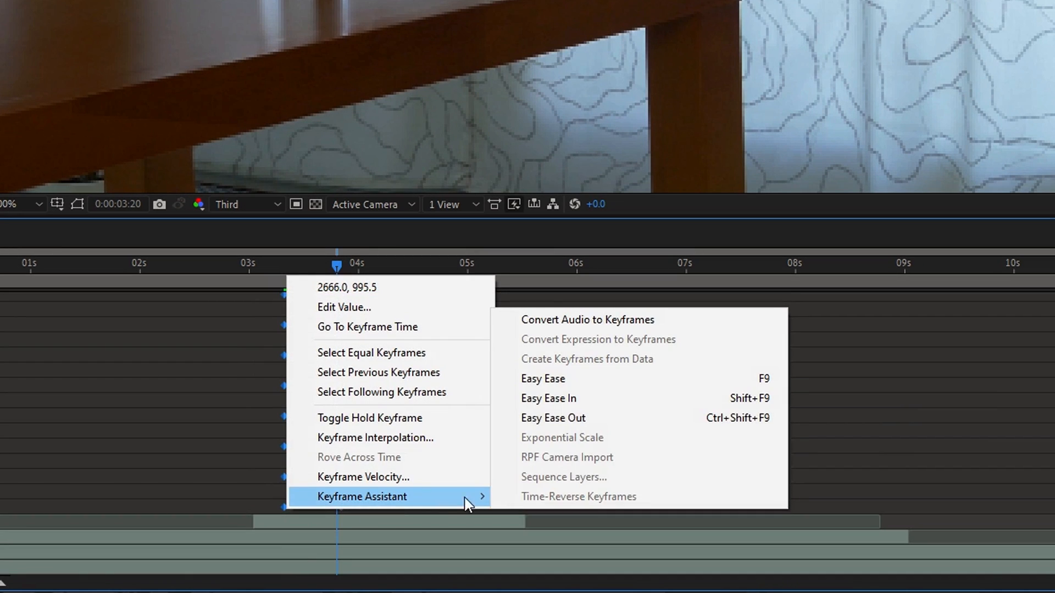
{"action": "left_click", "coordinate": [542, 378]}
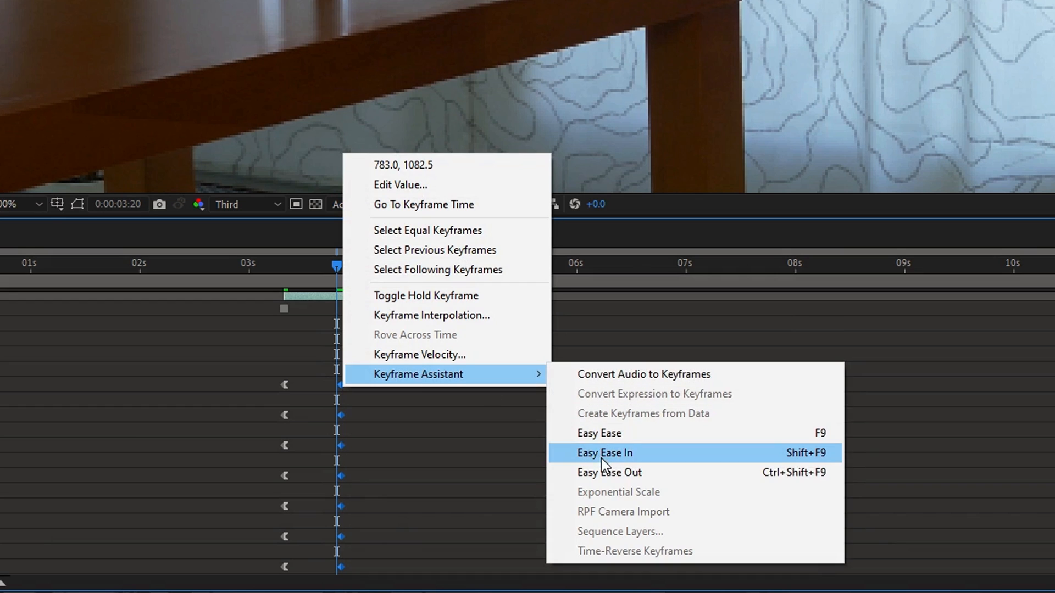
{"action": "left_click", "coordinate": [603, 453]}
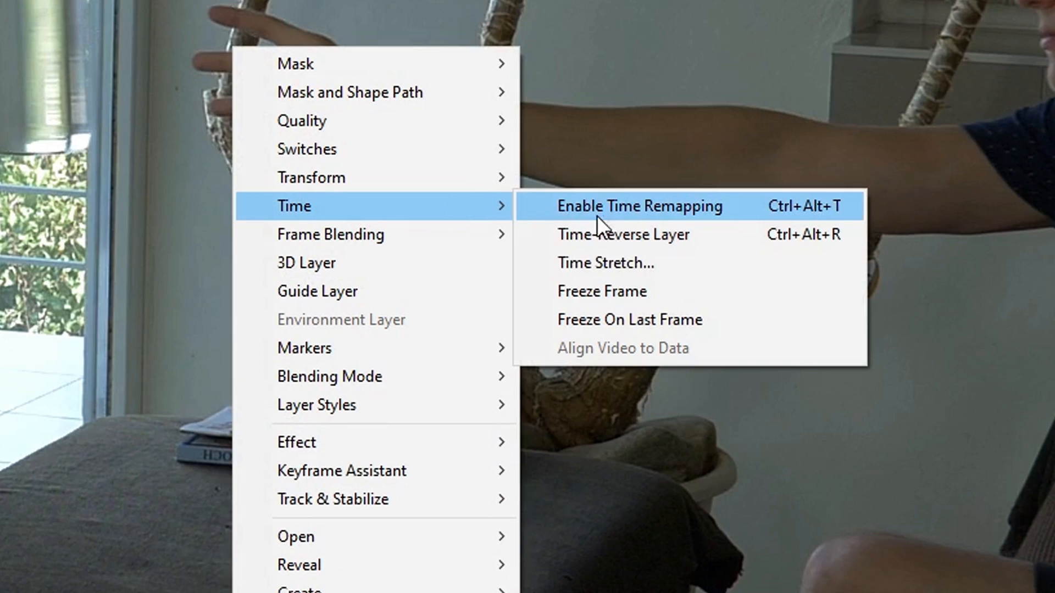
Step: Enable Time Remapping on the reaching-arm layer
{"action": "left_click", "coordinate": [638, 206]}
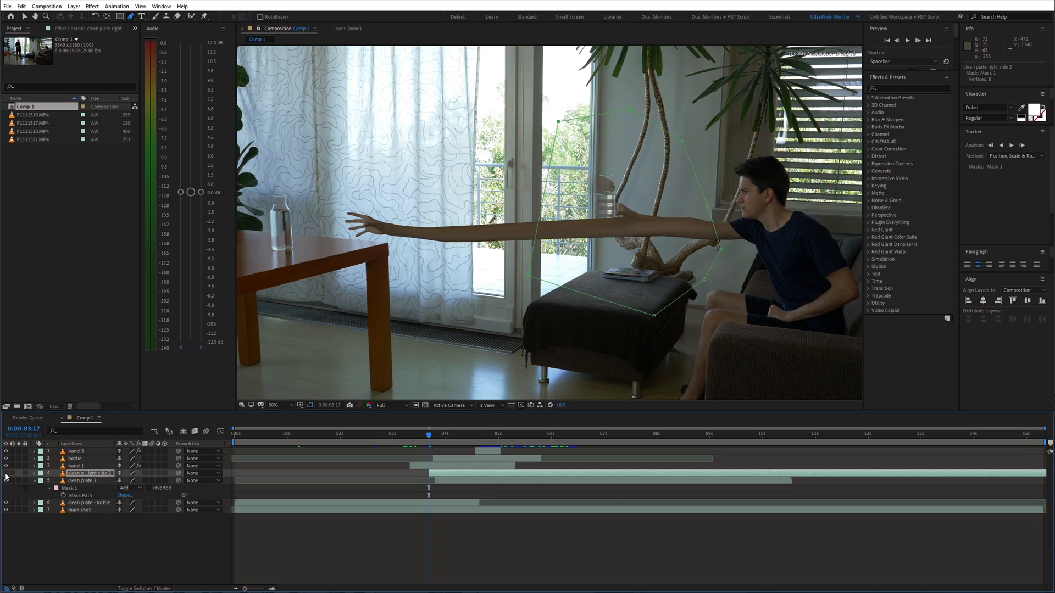
Step: Toggle the visibility of the clean plate right side 2 layer
{"action": "left_click", "coordinate": [35, 480]}
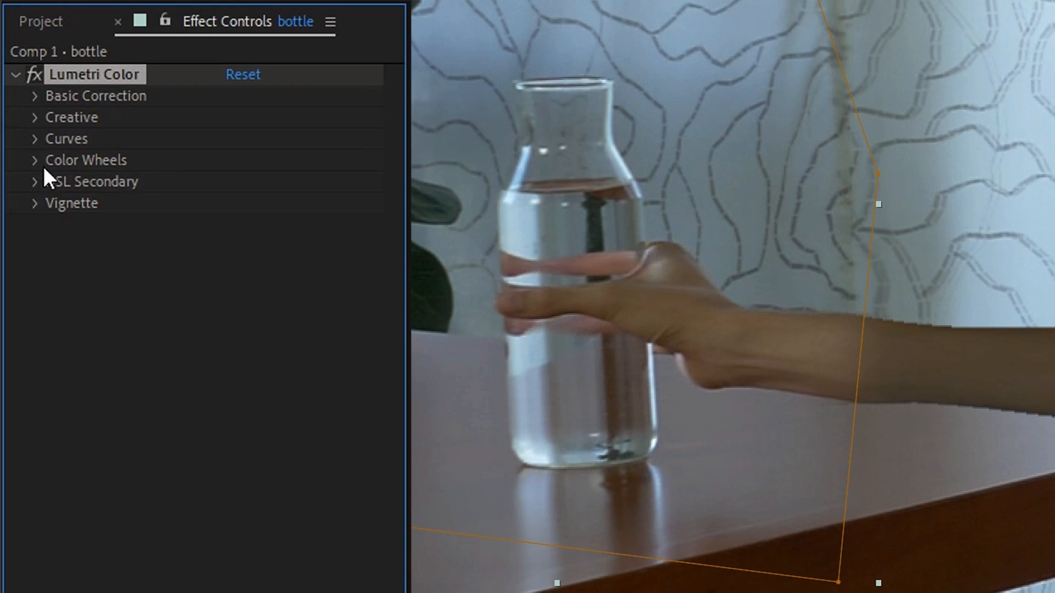
Step: Key a color in Lumetri HSL Secondary with the eyedropper and reveal the Correction wheels
{"action": "left_click", "coordinate": [34, 181]}
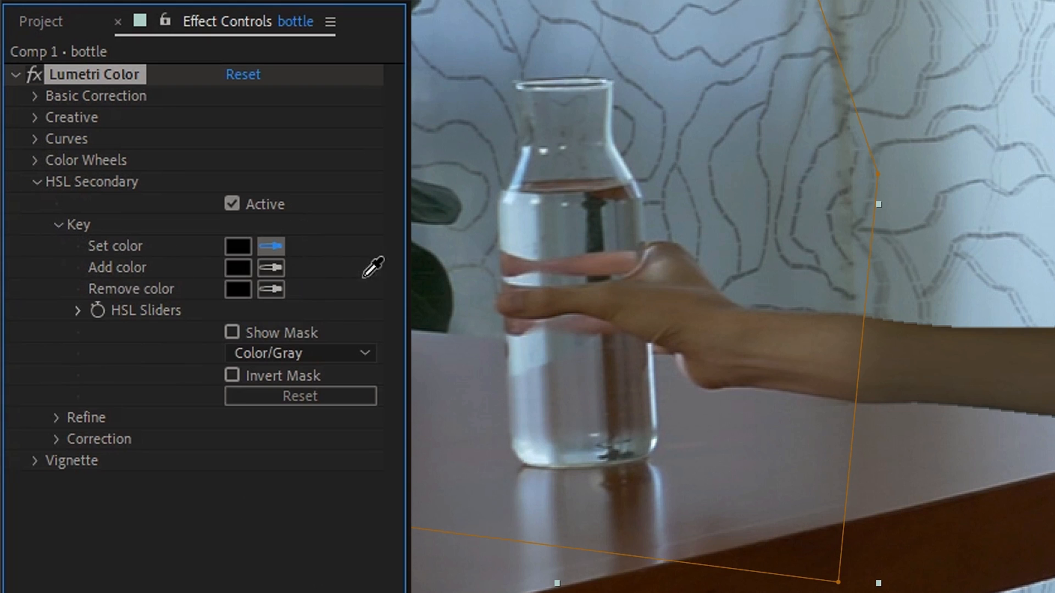
{"action": "left_click", "coordinate": [232, 332]}
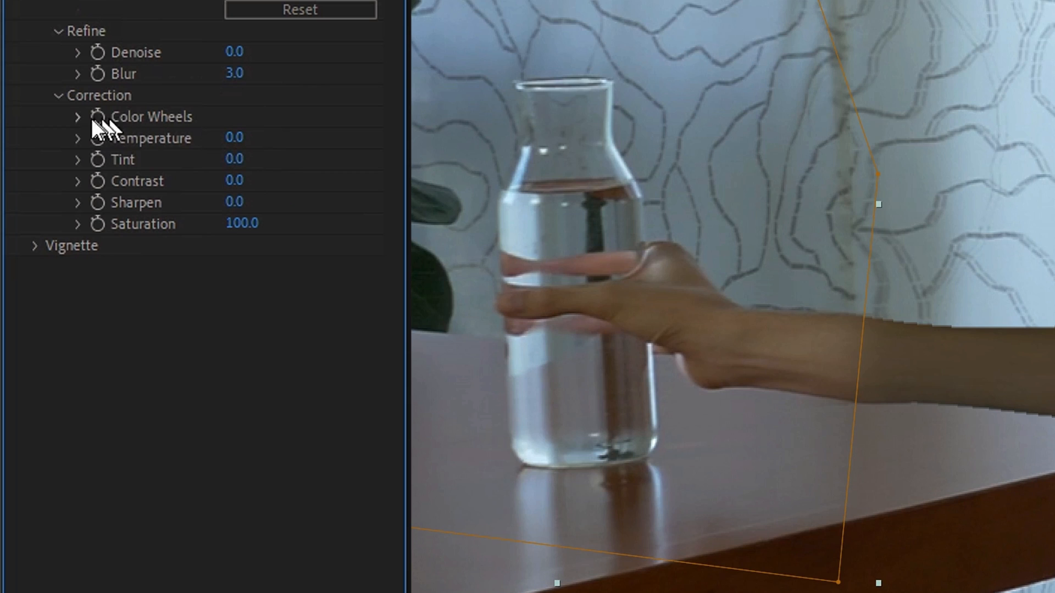
{"action": "left_click", "coordinate": [76, 117]}
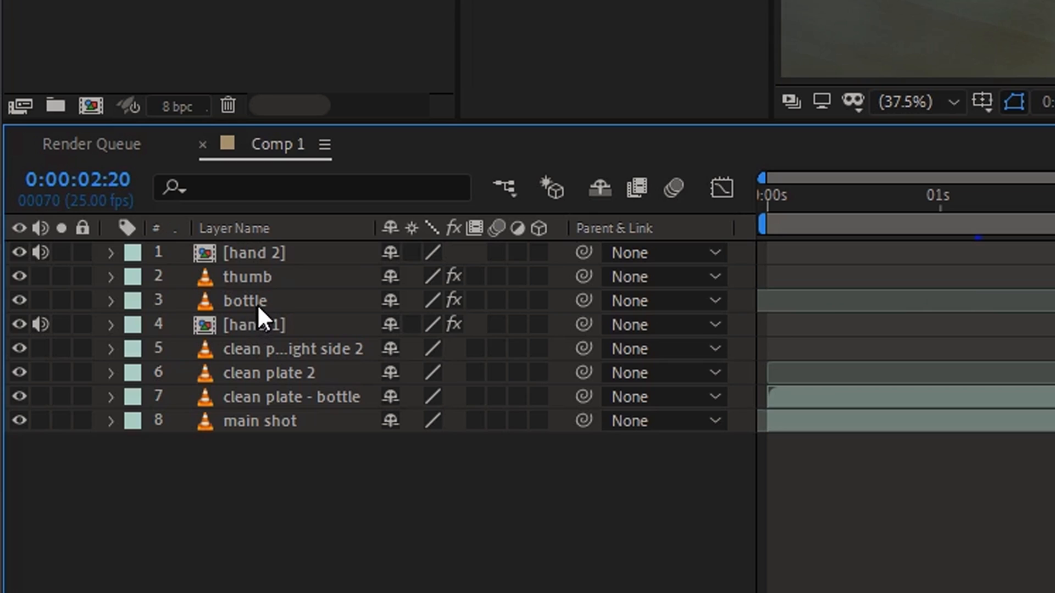
{"action": "left_click", "coordinate": [254, 252]}
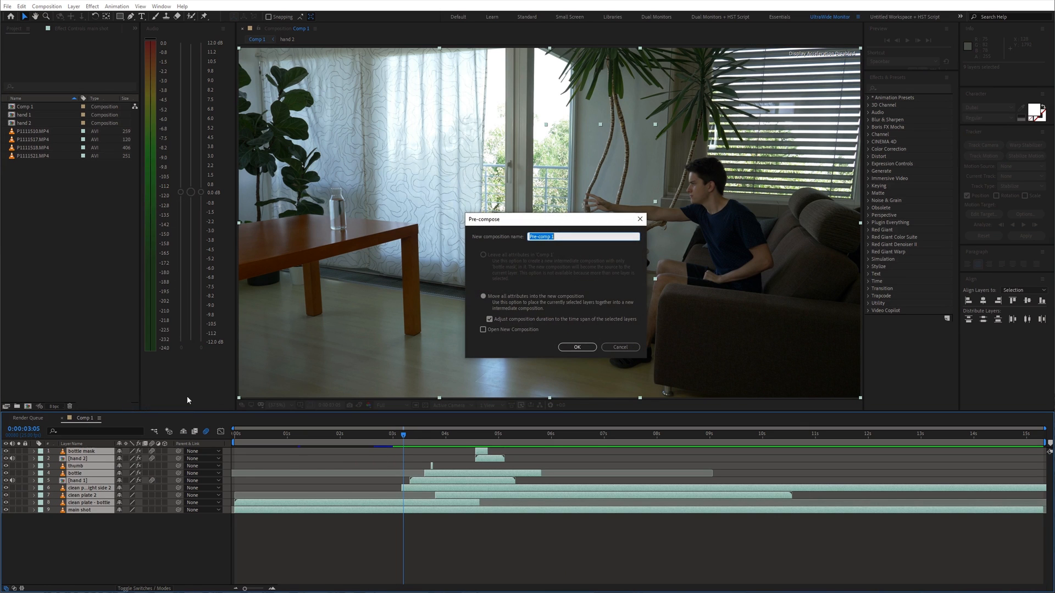
Step: Confirm pre-composing the layers and reveal Pre-comp 1's Lumetri basic correction settings
{"action": "left_click", "coordinate": [576, 348]}
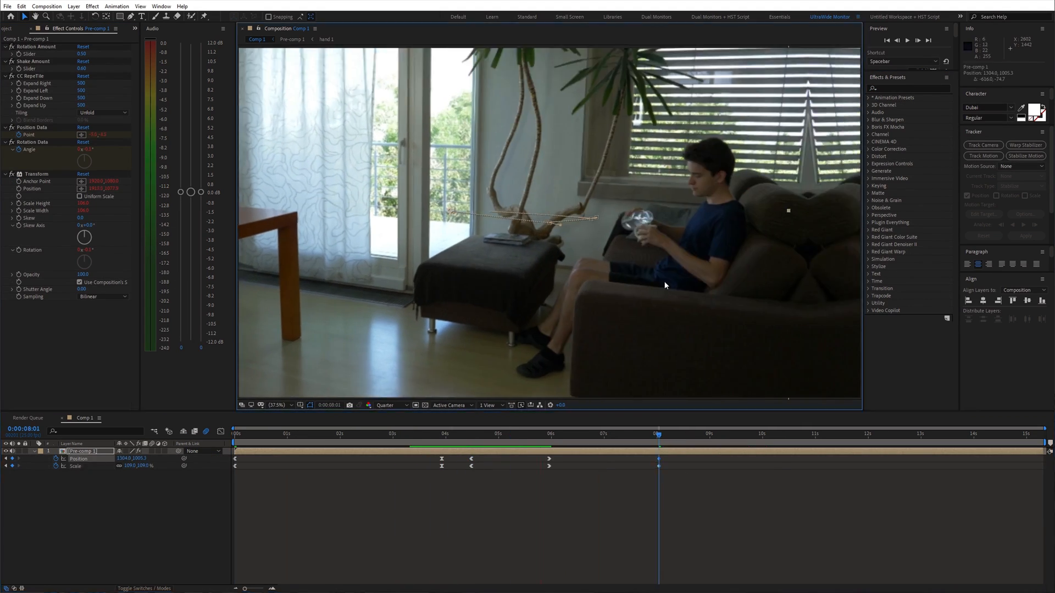
{"action": "left_click", "coordinate": [464, 434]}
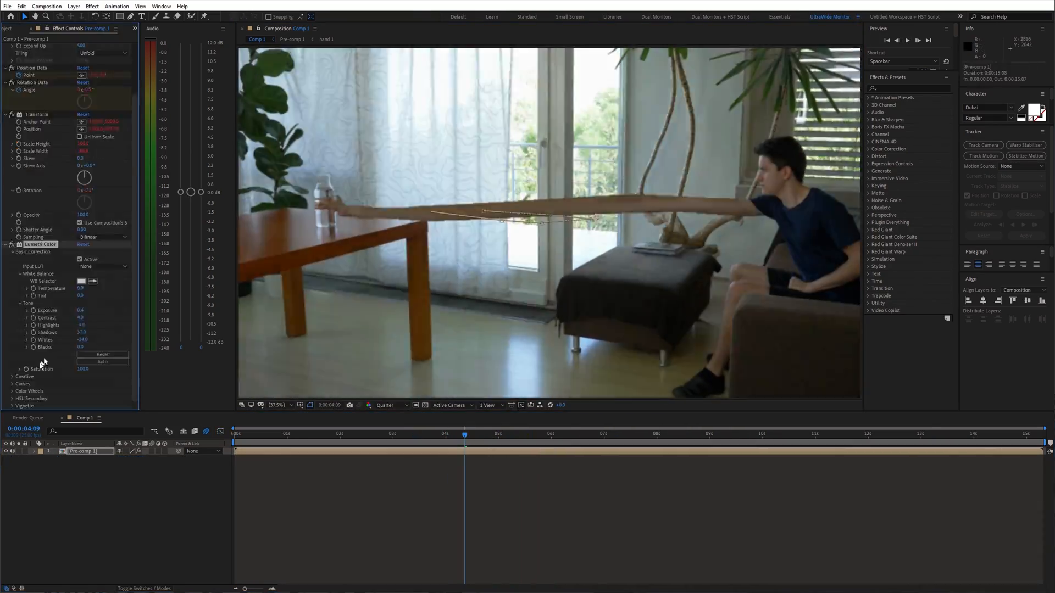